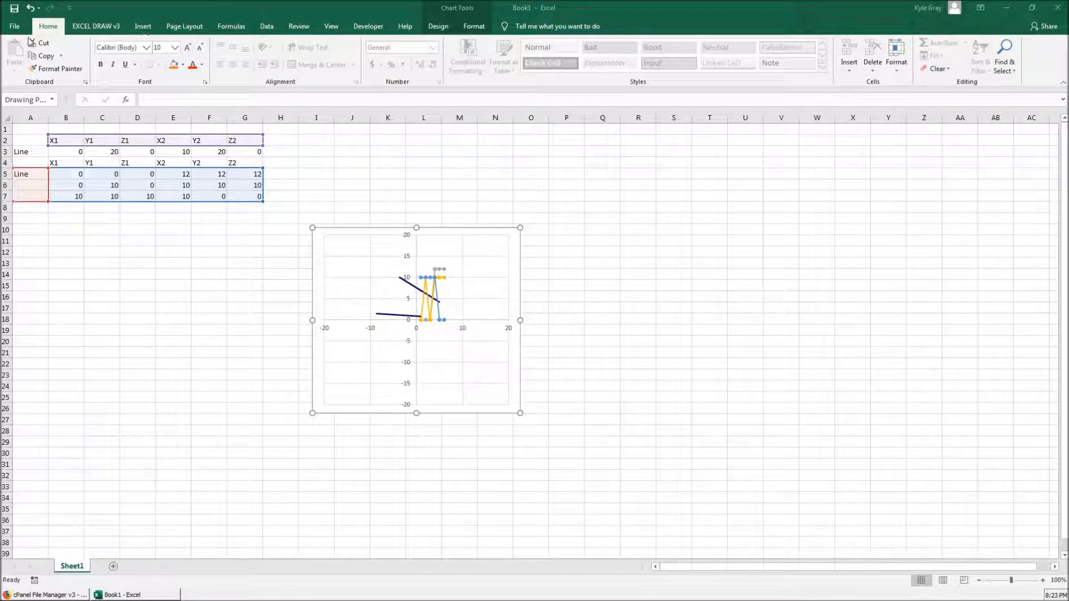
Bring up the 'Save this file' prompt proposing the name Book1
{"action": "left_click", "coordinate": [416, 321]}
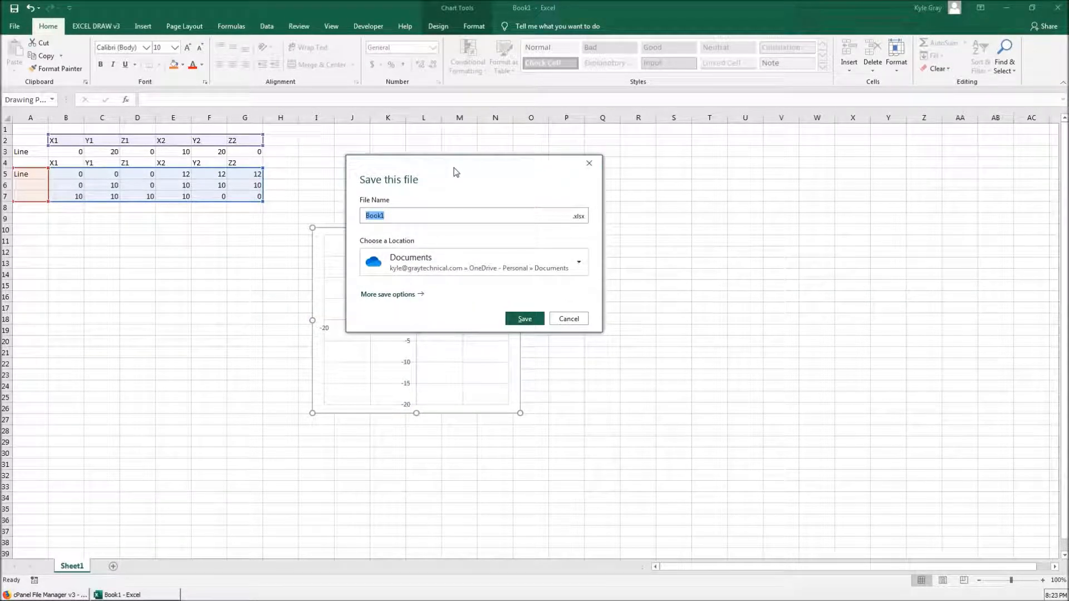
{"action": "mouse_move", "coordinate": [388, 169]}
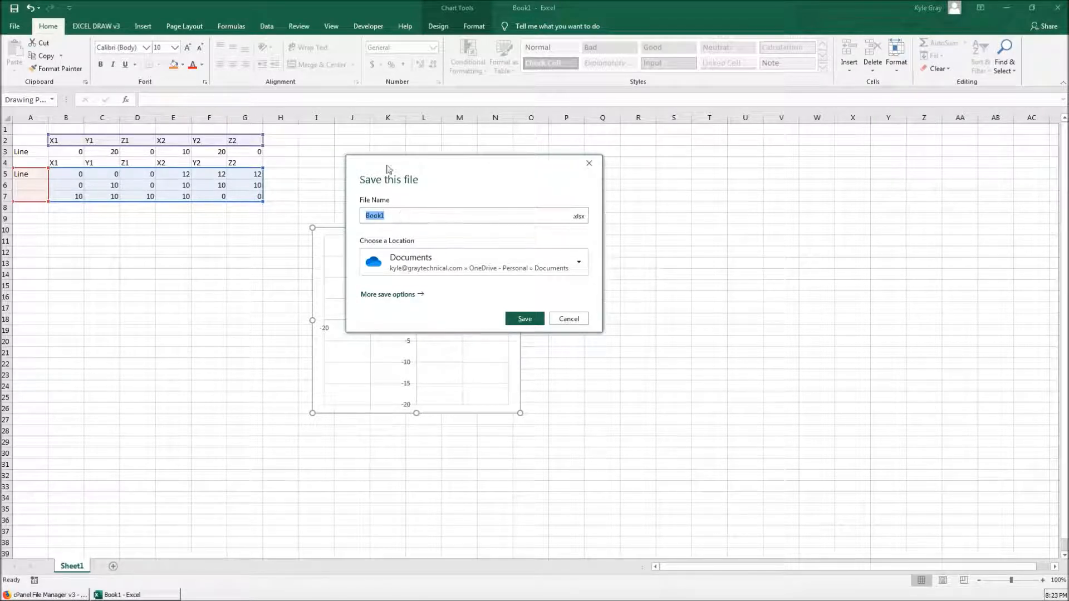
{"action": "mouse_move", "coordinate": [462, 240]}
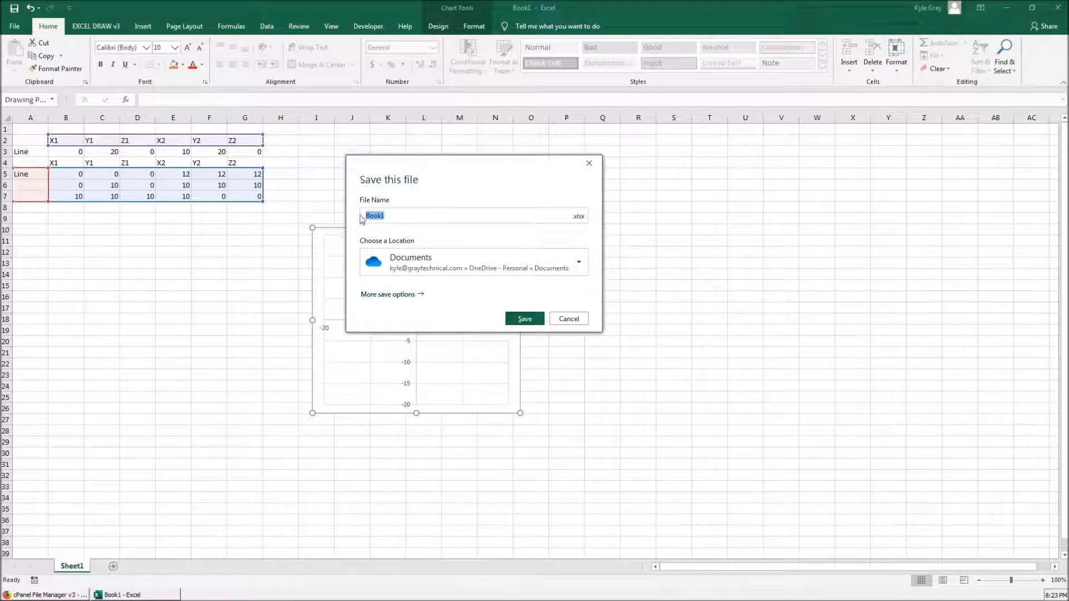
{"action": "mouse_move", "coordinate": [449, 193]}
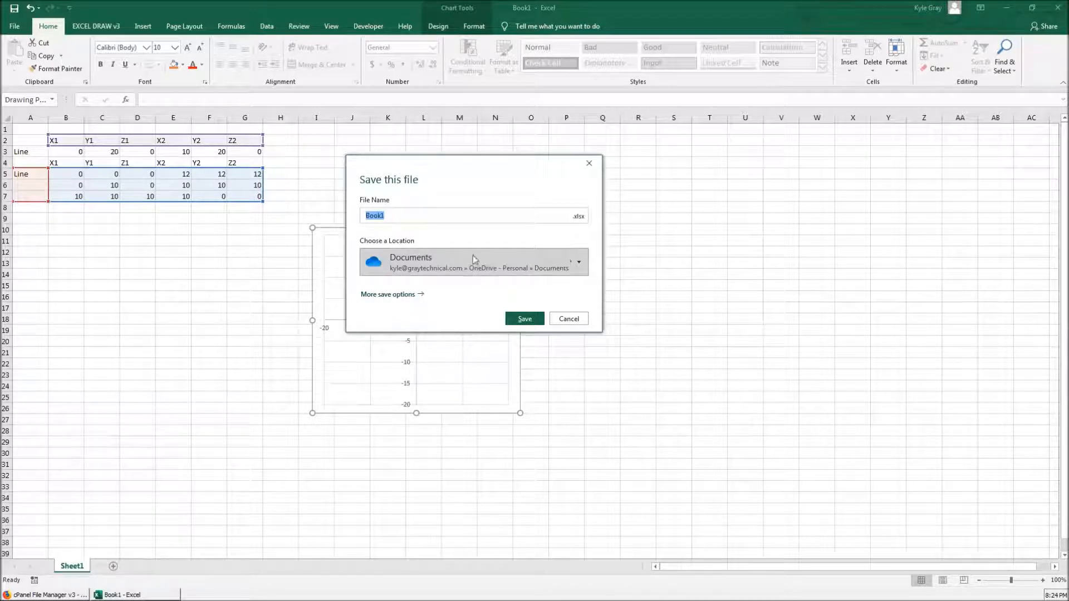
{"action": "mouse_move", "coordinate": [496, 292]}
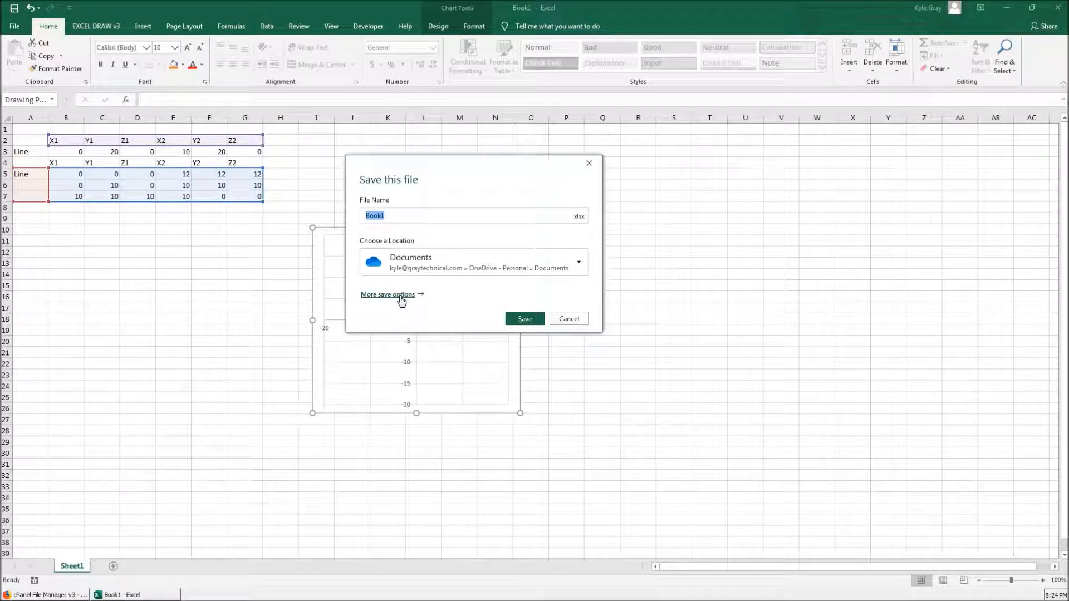
Browse the Save As backstage's save locations, then return to the worksheet
{"action": "left_click", "coordinate": [388, 294]}
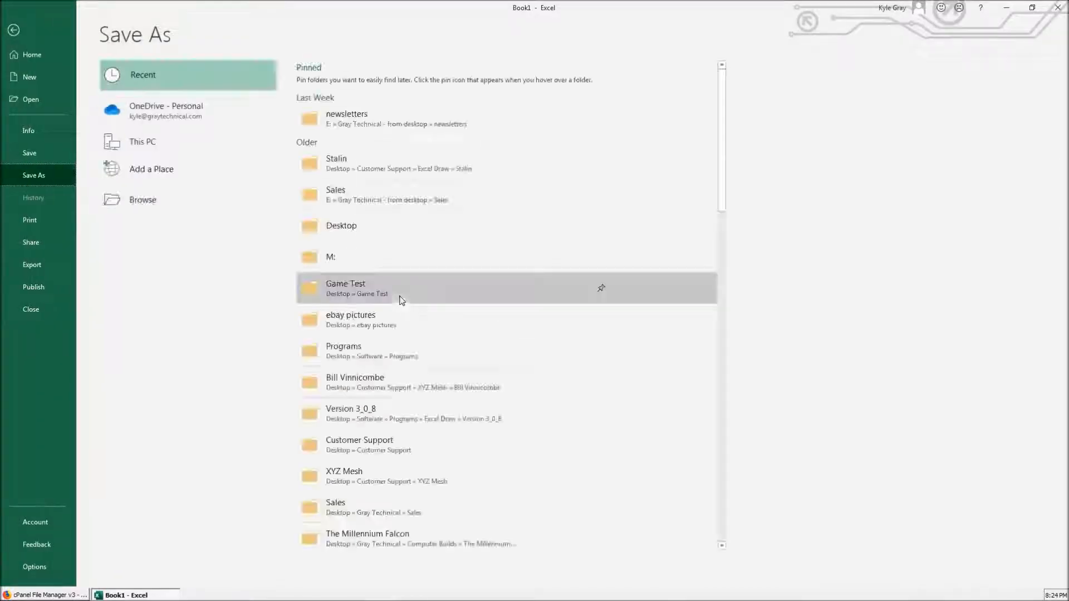
{"action": "mouse_move", "coordinate": [143, 200]}
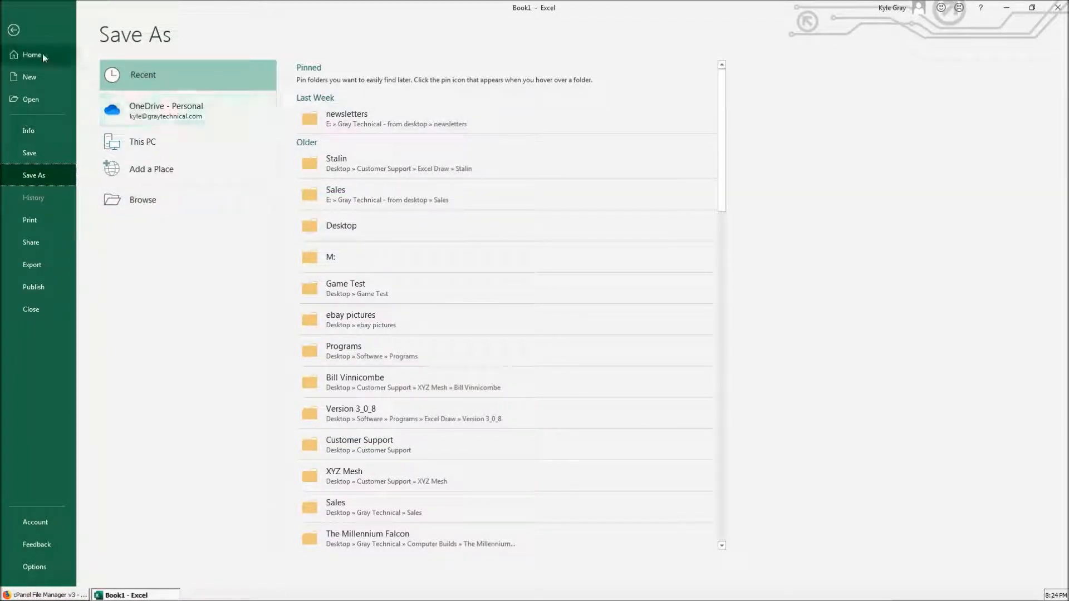
{"action": "left_click", "coordinate": [13, 30]}
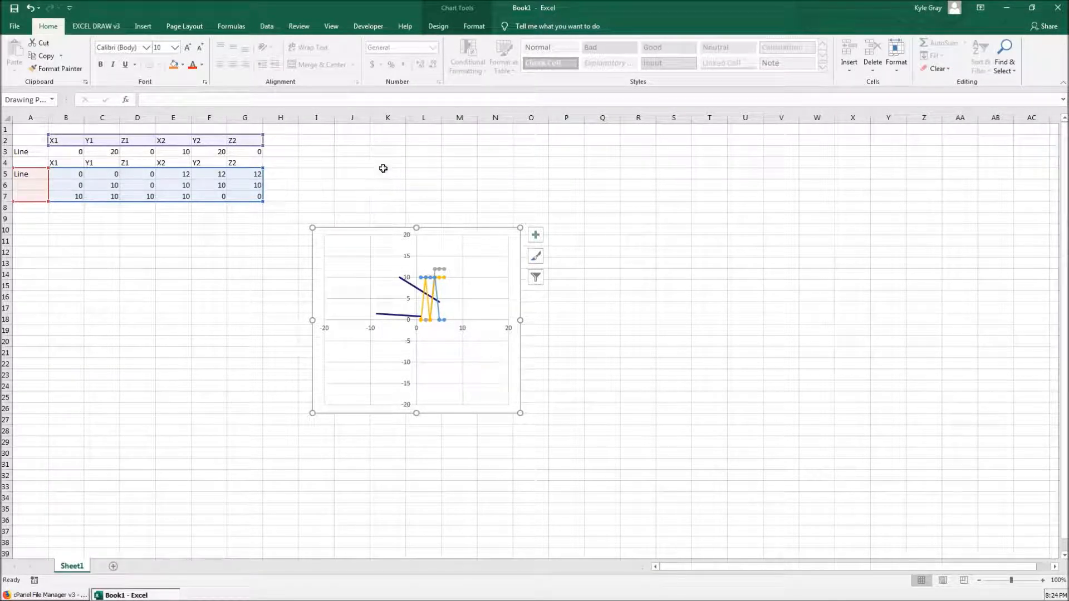
Open the Excel Options window from the File menu
{"action": "left_click", "coordinate": [13, 26]}
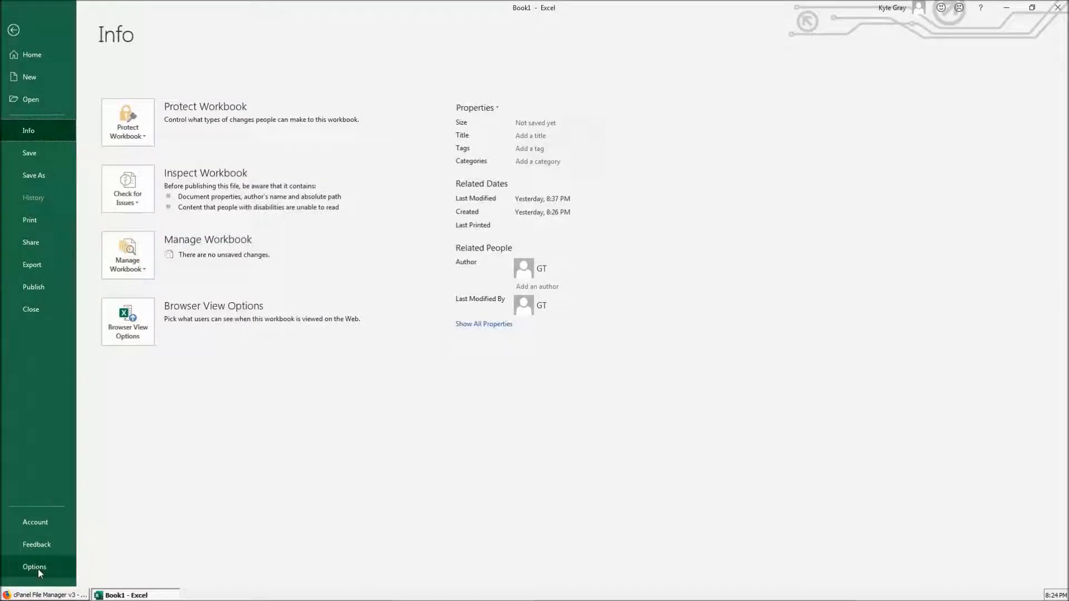
{"action": "left_click", "coordinate": [34, 567]}
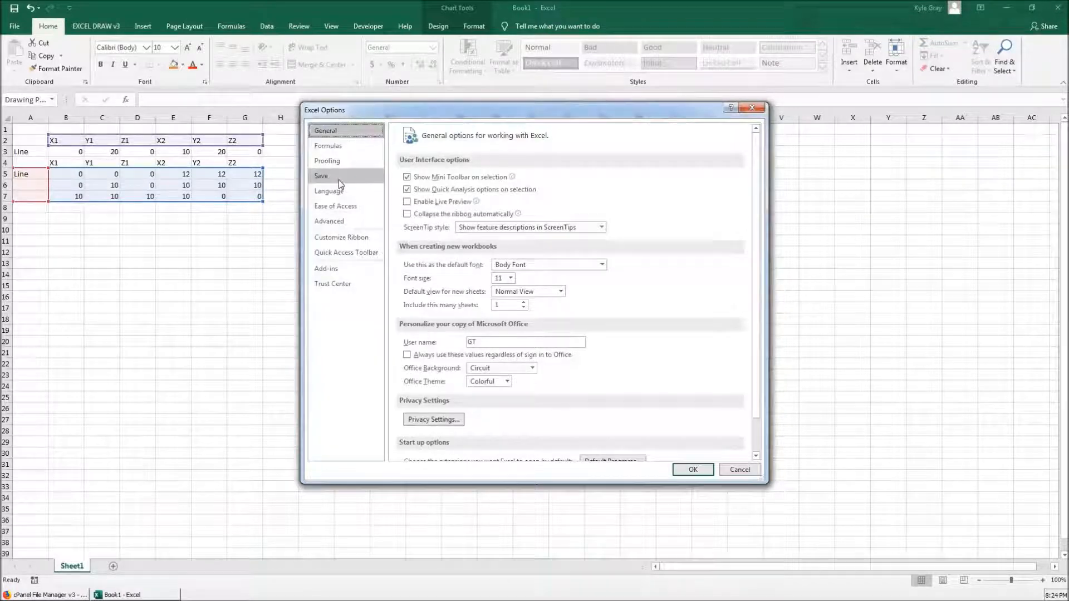
On the Save page, enable 'Don't show the Backstage' and 'Save to Computer by default'
{"action": "left_click", "coordinate": [320, 176]}
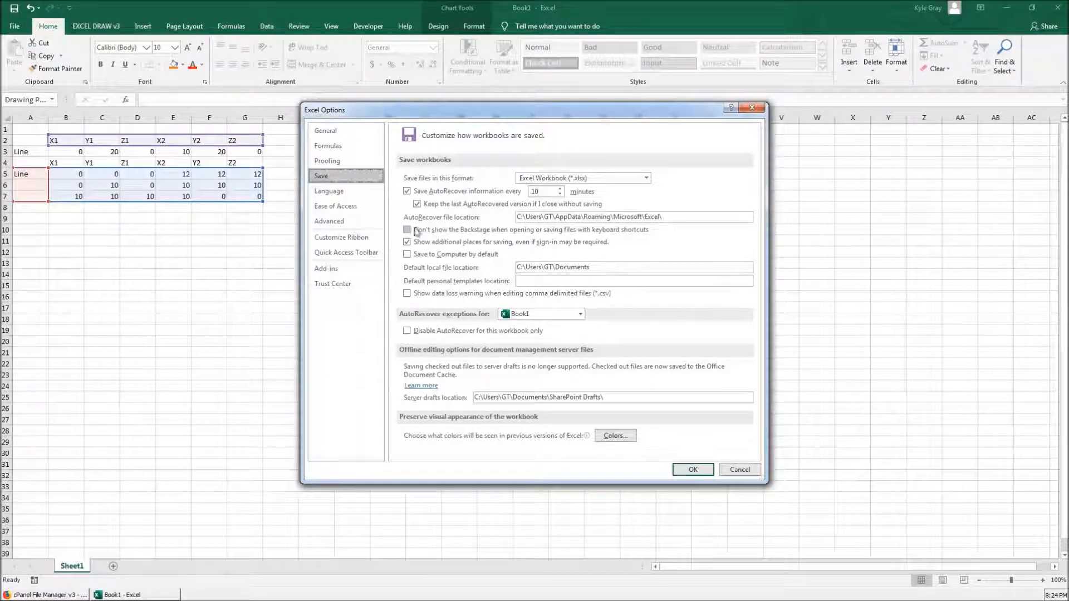
{"action": "left_click", "coordinate": [407, 230]}
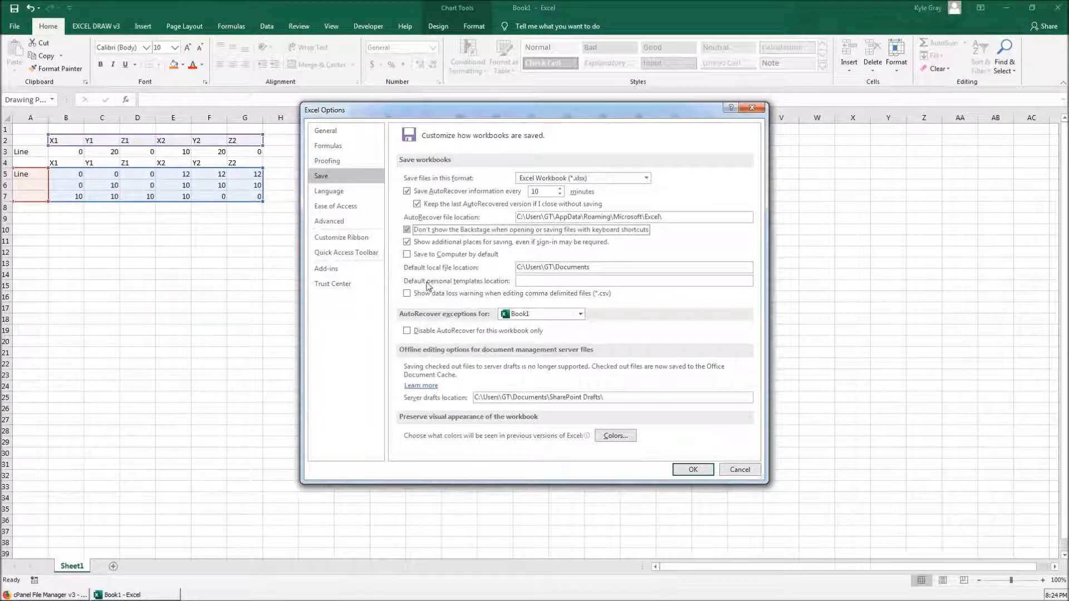
{"action": "mouse_move", "coordinate": [416, 269]}
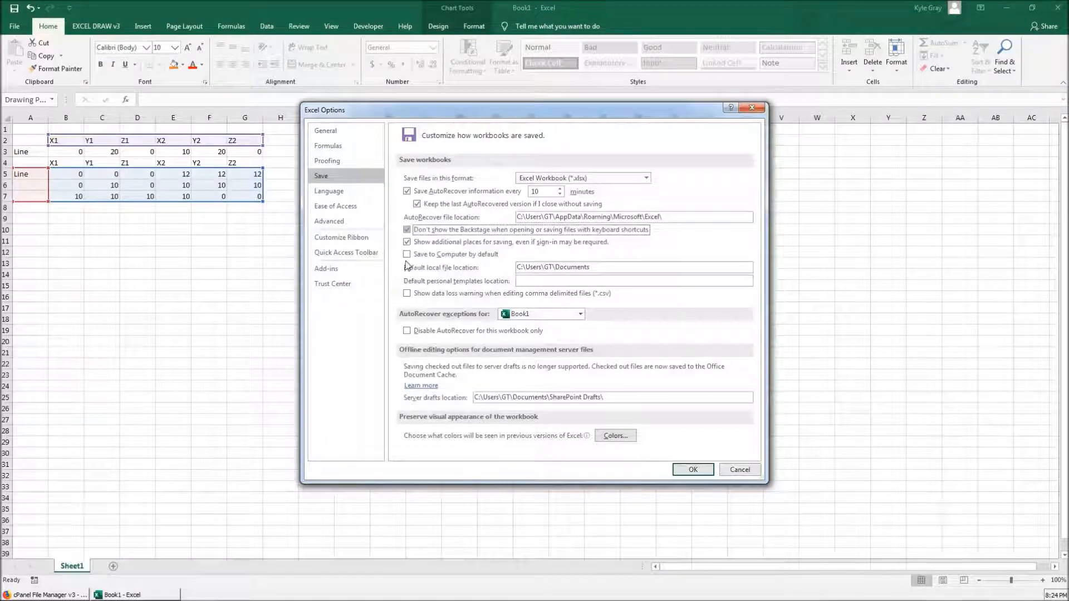
{"action": "mouse_move", "coordinate": [470, 264]}
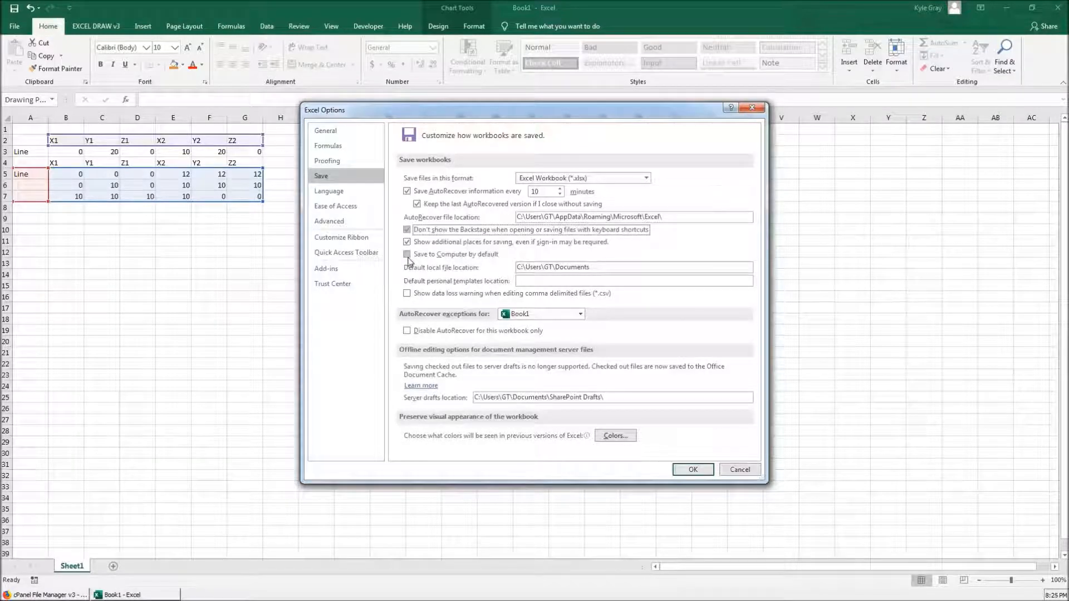
{"action": "left_click", "coordinate": [407, 254]}
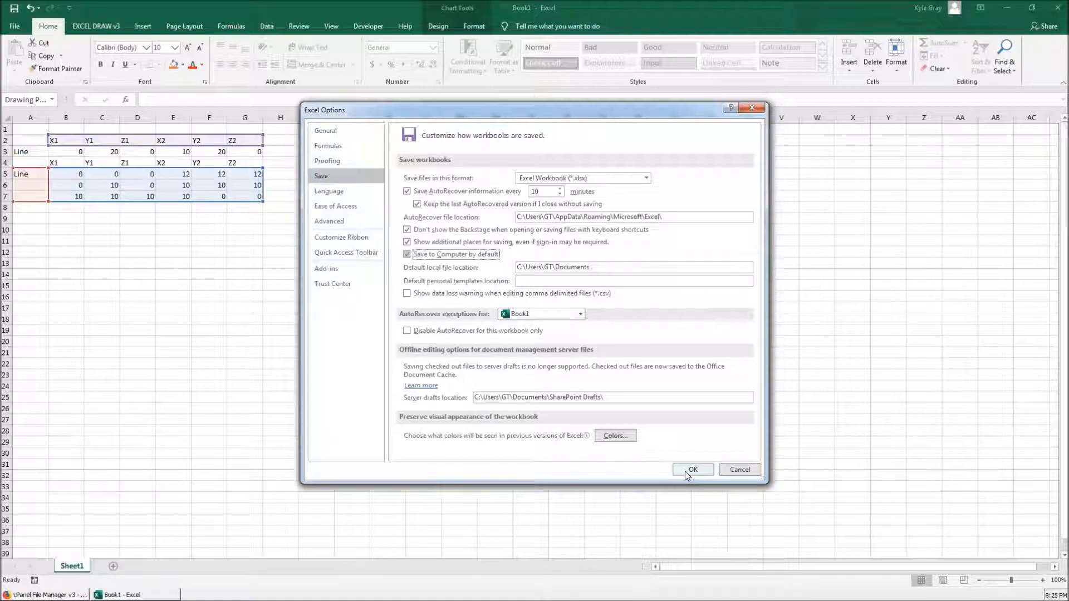
Apply the save settings and centre the classic Save As dialog showing Book1.xlsx
{"action": "left_click", "coordinate": [692, 468]}
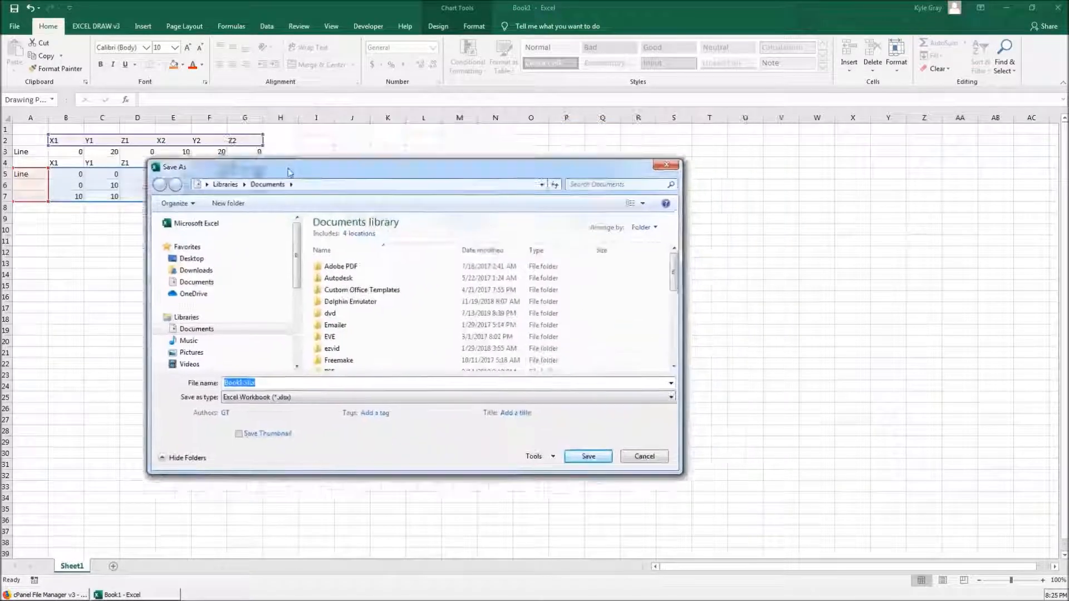
{"action": "left_click_drag", "start_coordinate": [286, 166], "coordinate": [420, 146]}
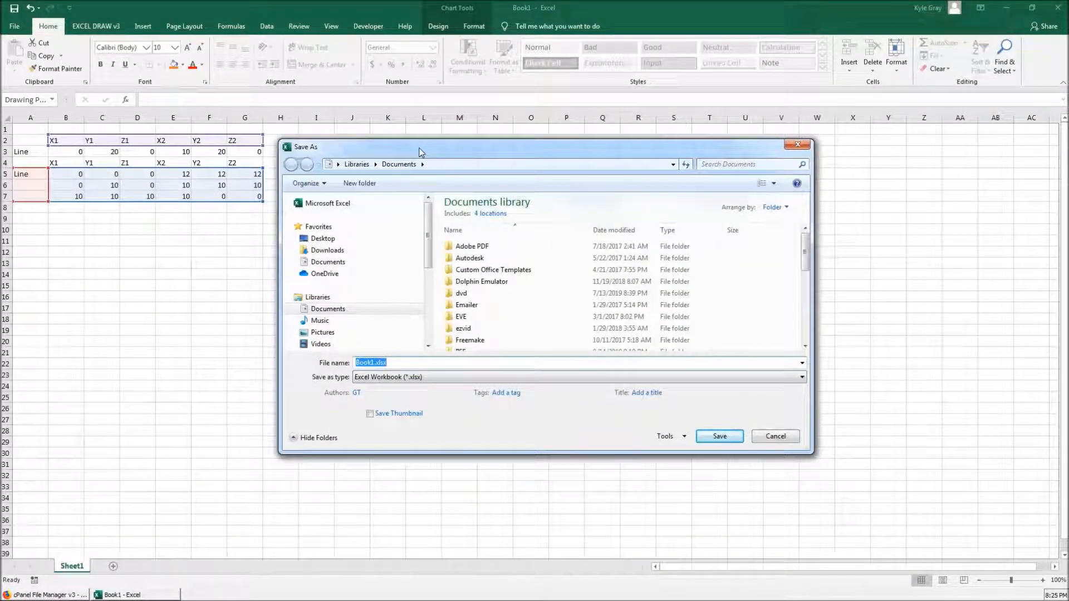